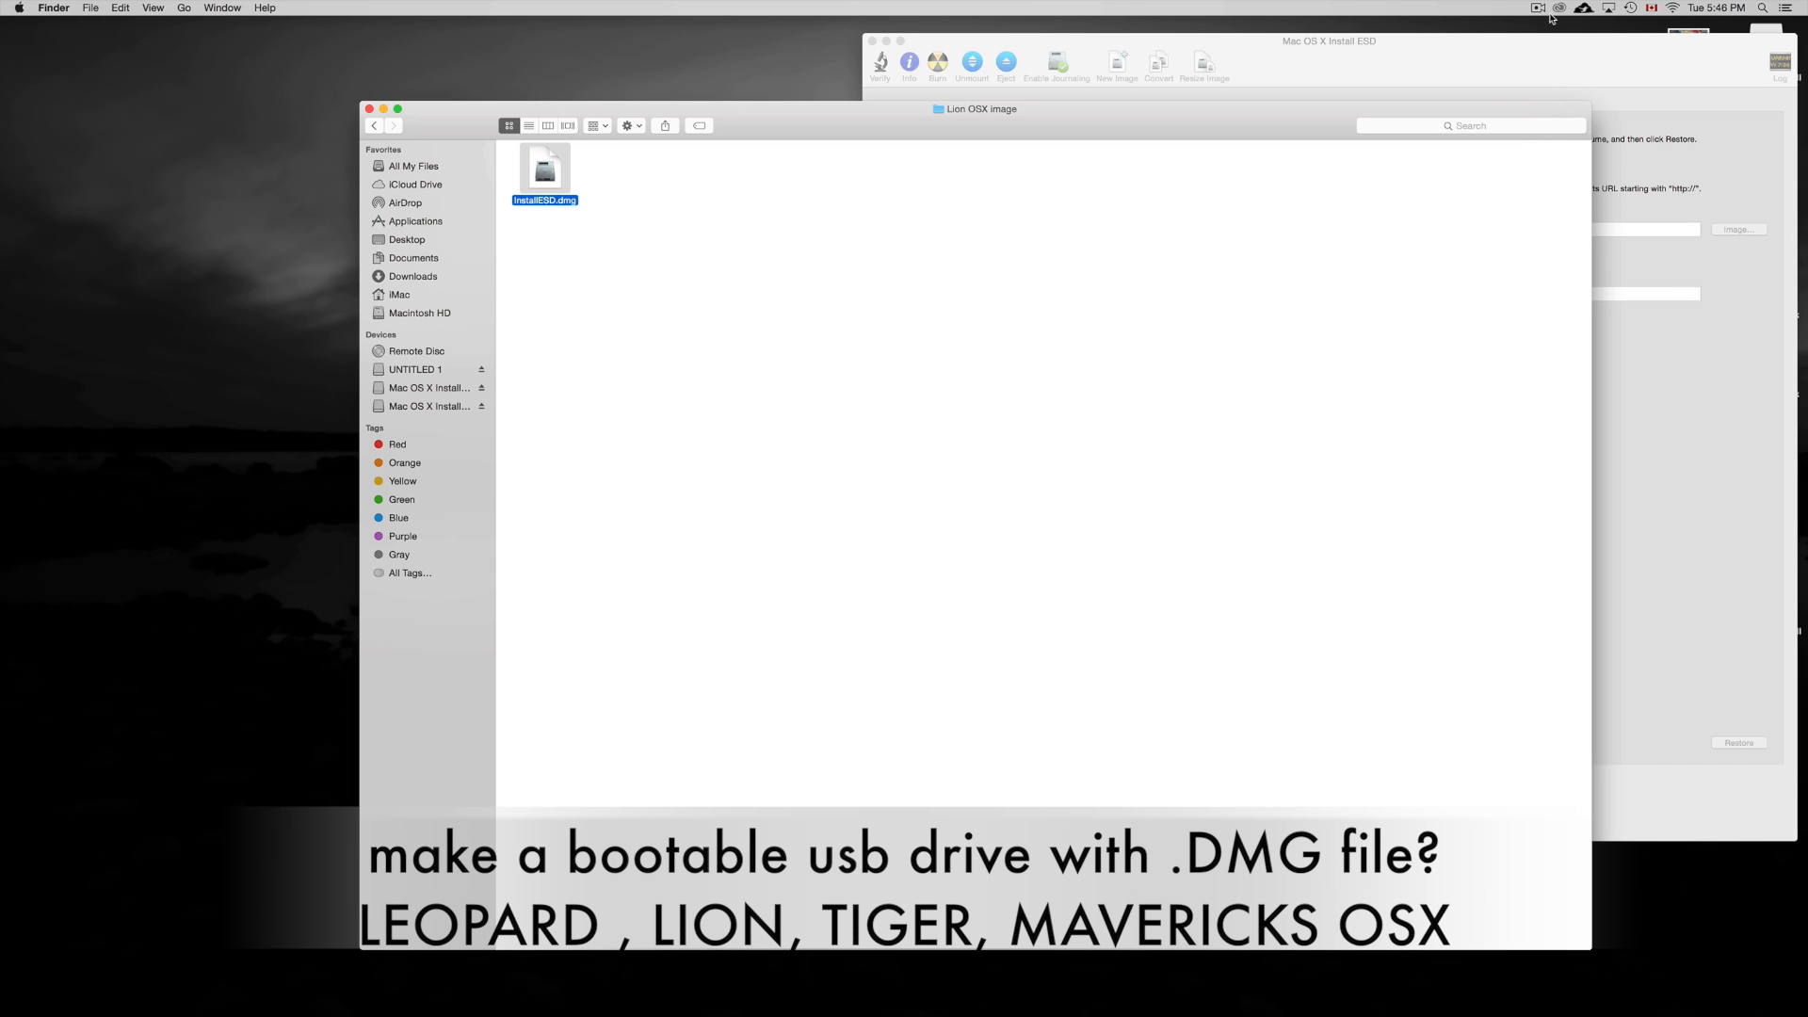
{"action": "mouse_move", "coordinate": [1406, 92]}
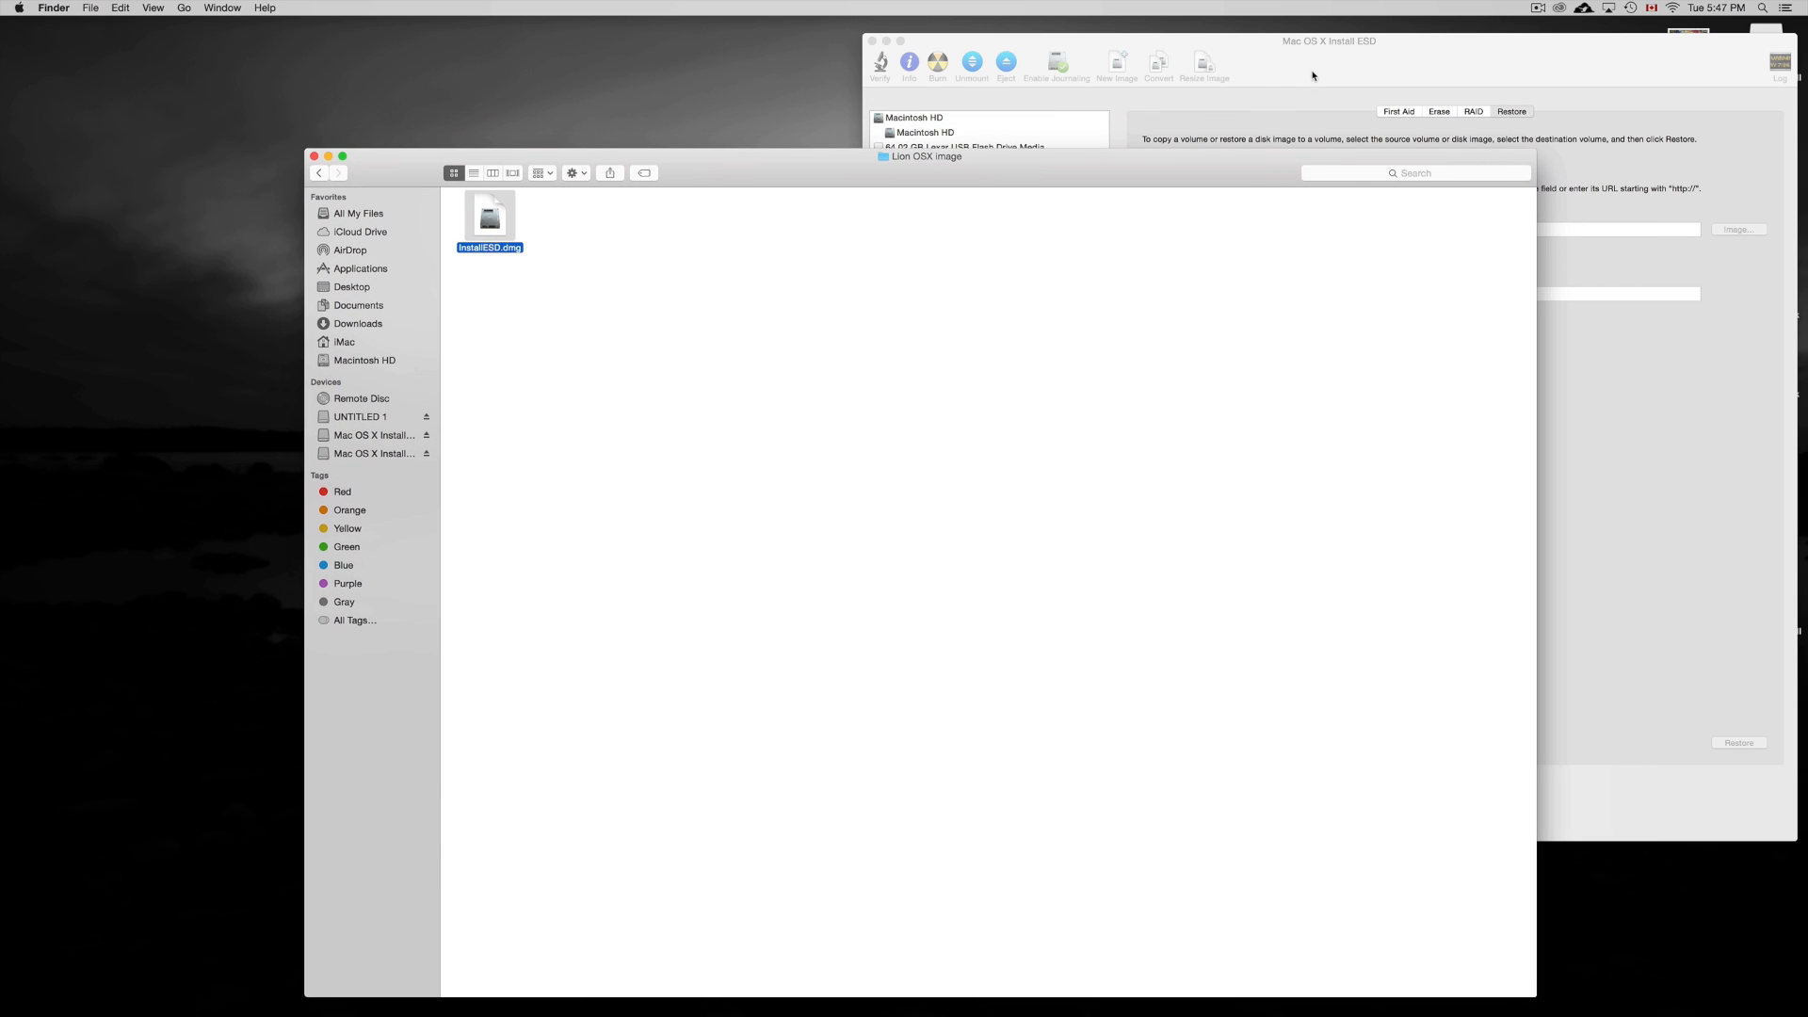
Mount InstallESD.dmg to show Install Mac OS X Lion, Library, Packages, private and System
{"action": "left_click", "coordinate": [887, 160]}
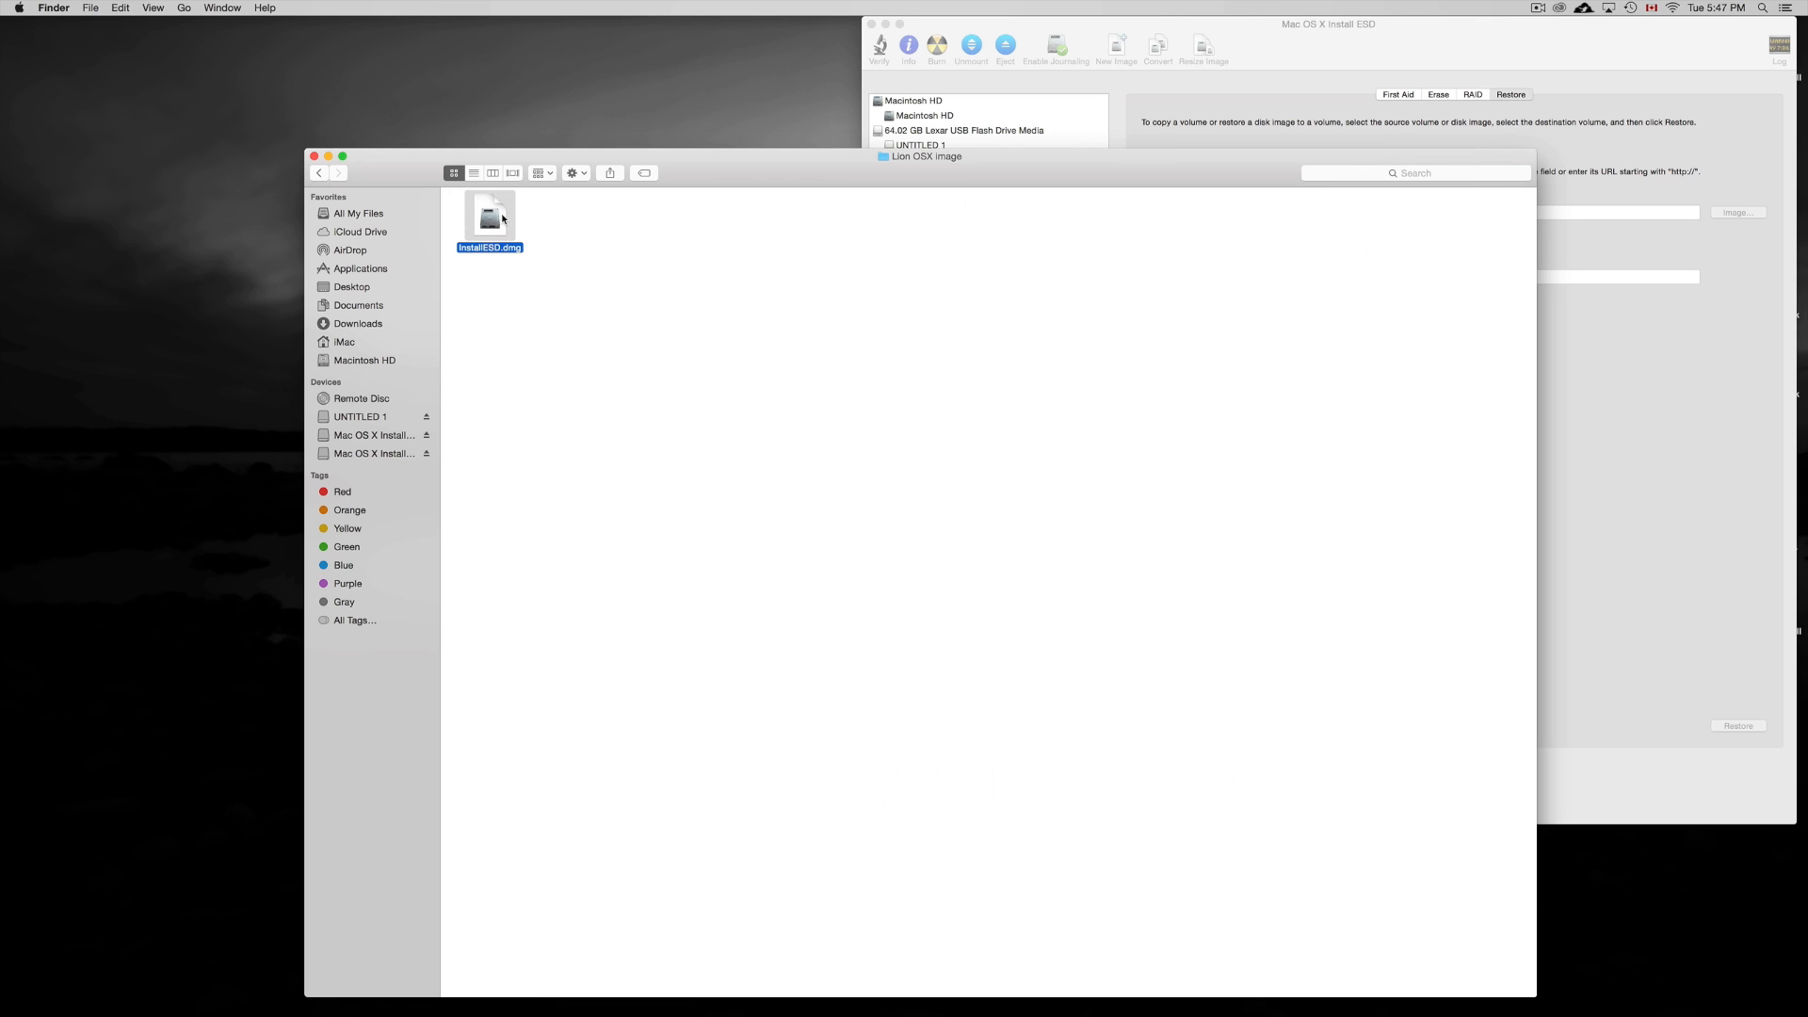
{"action": "double_click", "coordinate": [489, 218]}
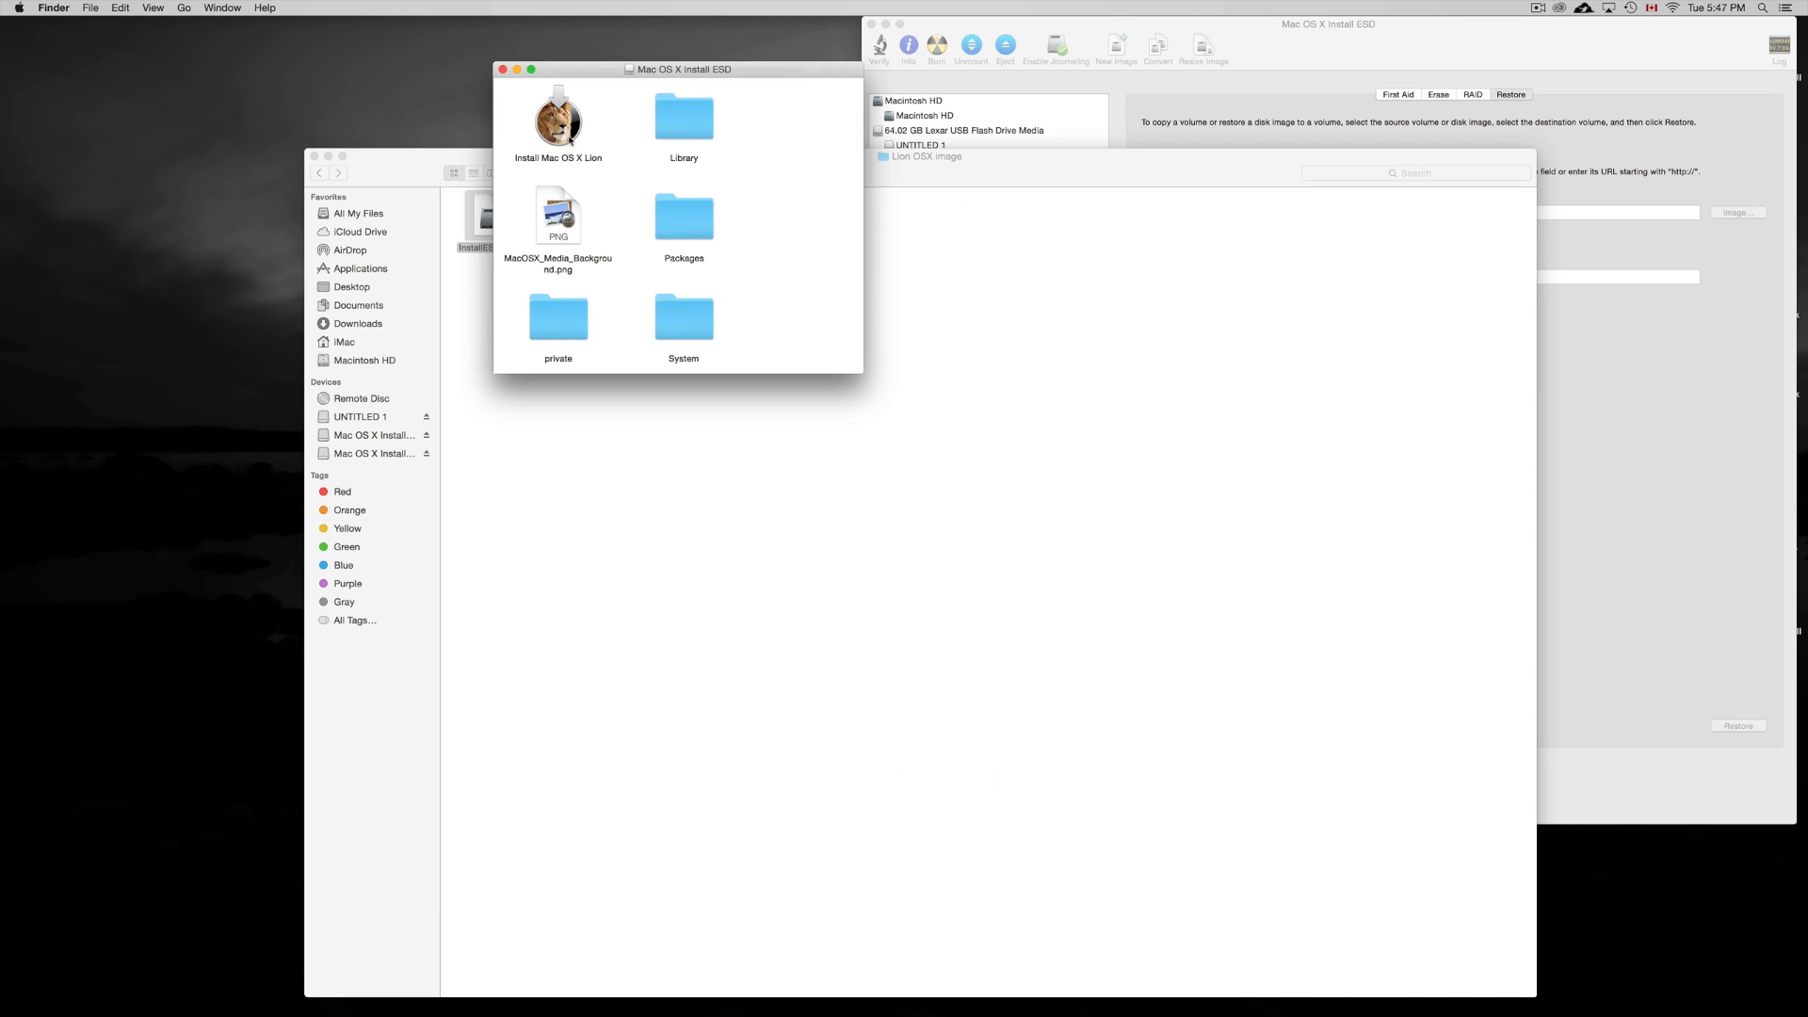
In Disk Utility's Restore tab, set Mac OS X Install ESD as the Source
{"action": "left_click", "coordinate": [940, 159]}
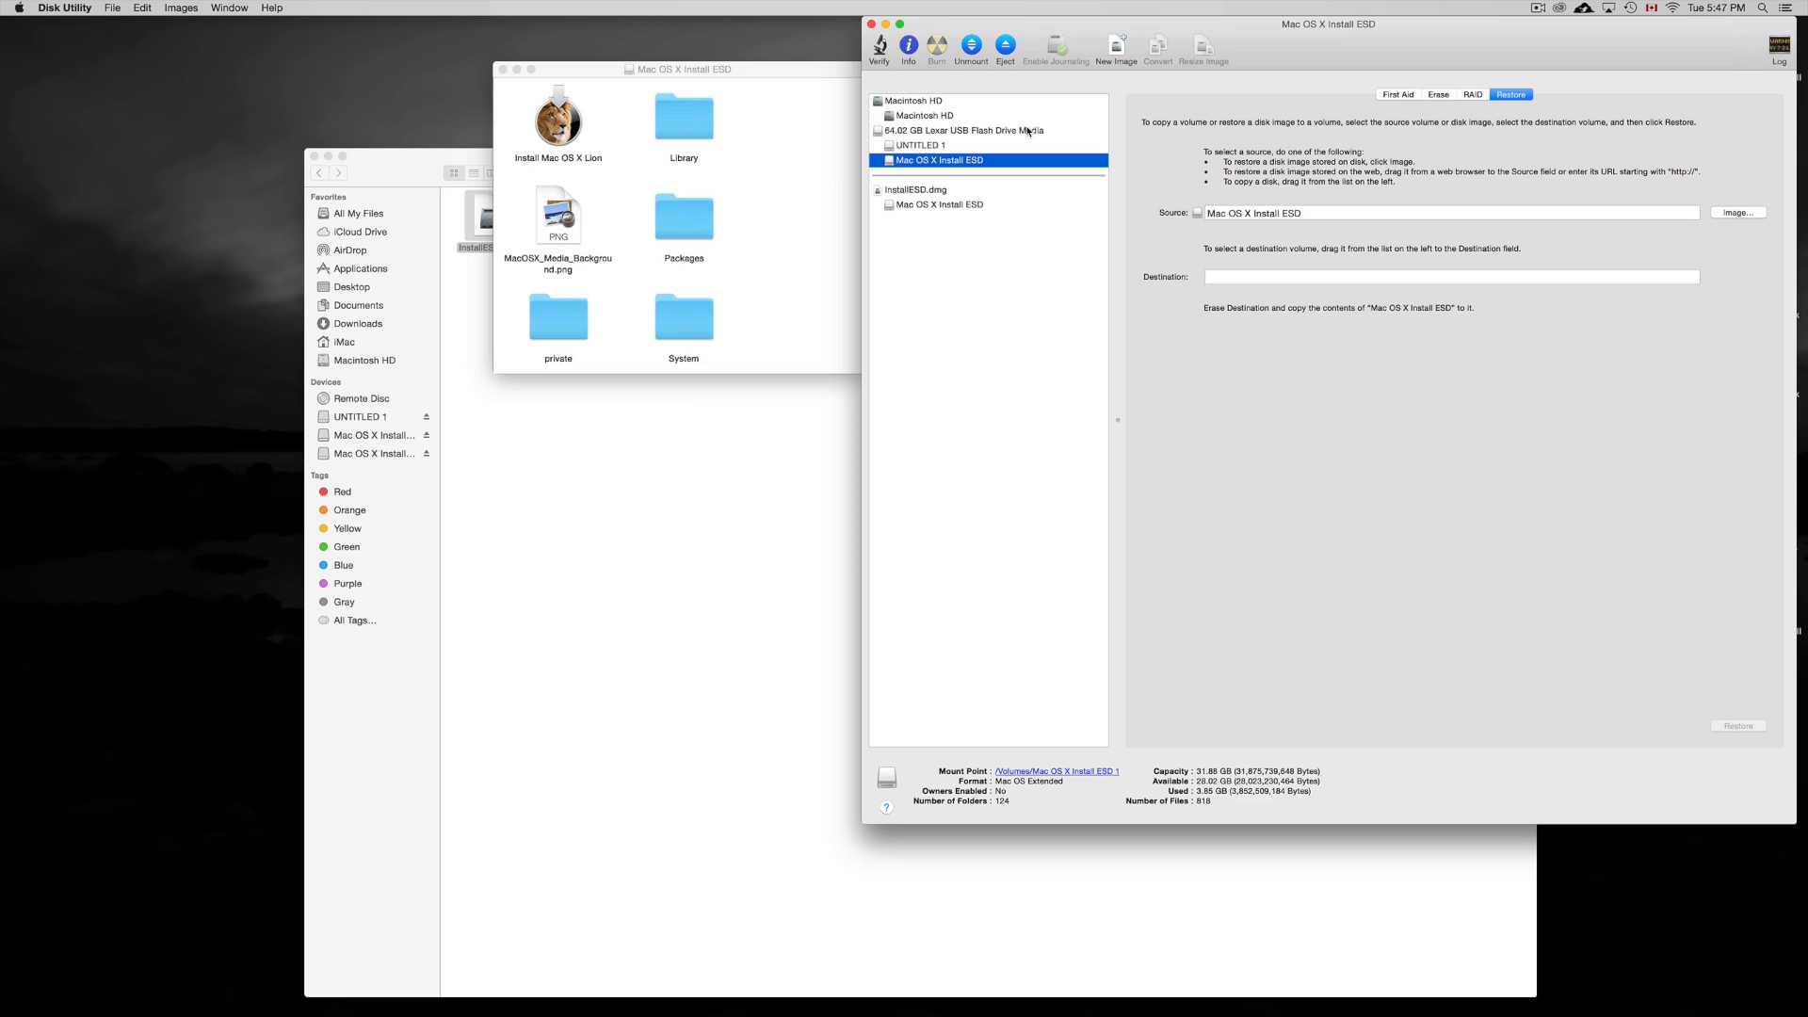
{"action": "left_click", "coordinate": [962, 130]}
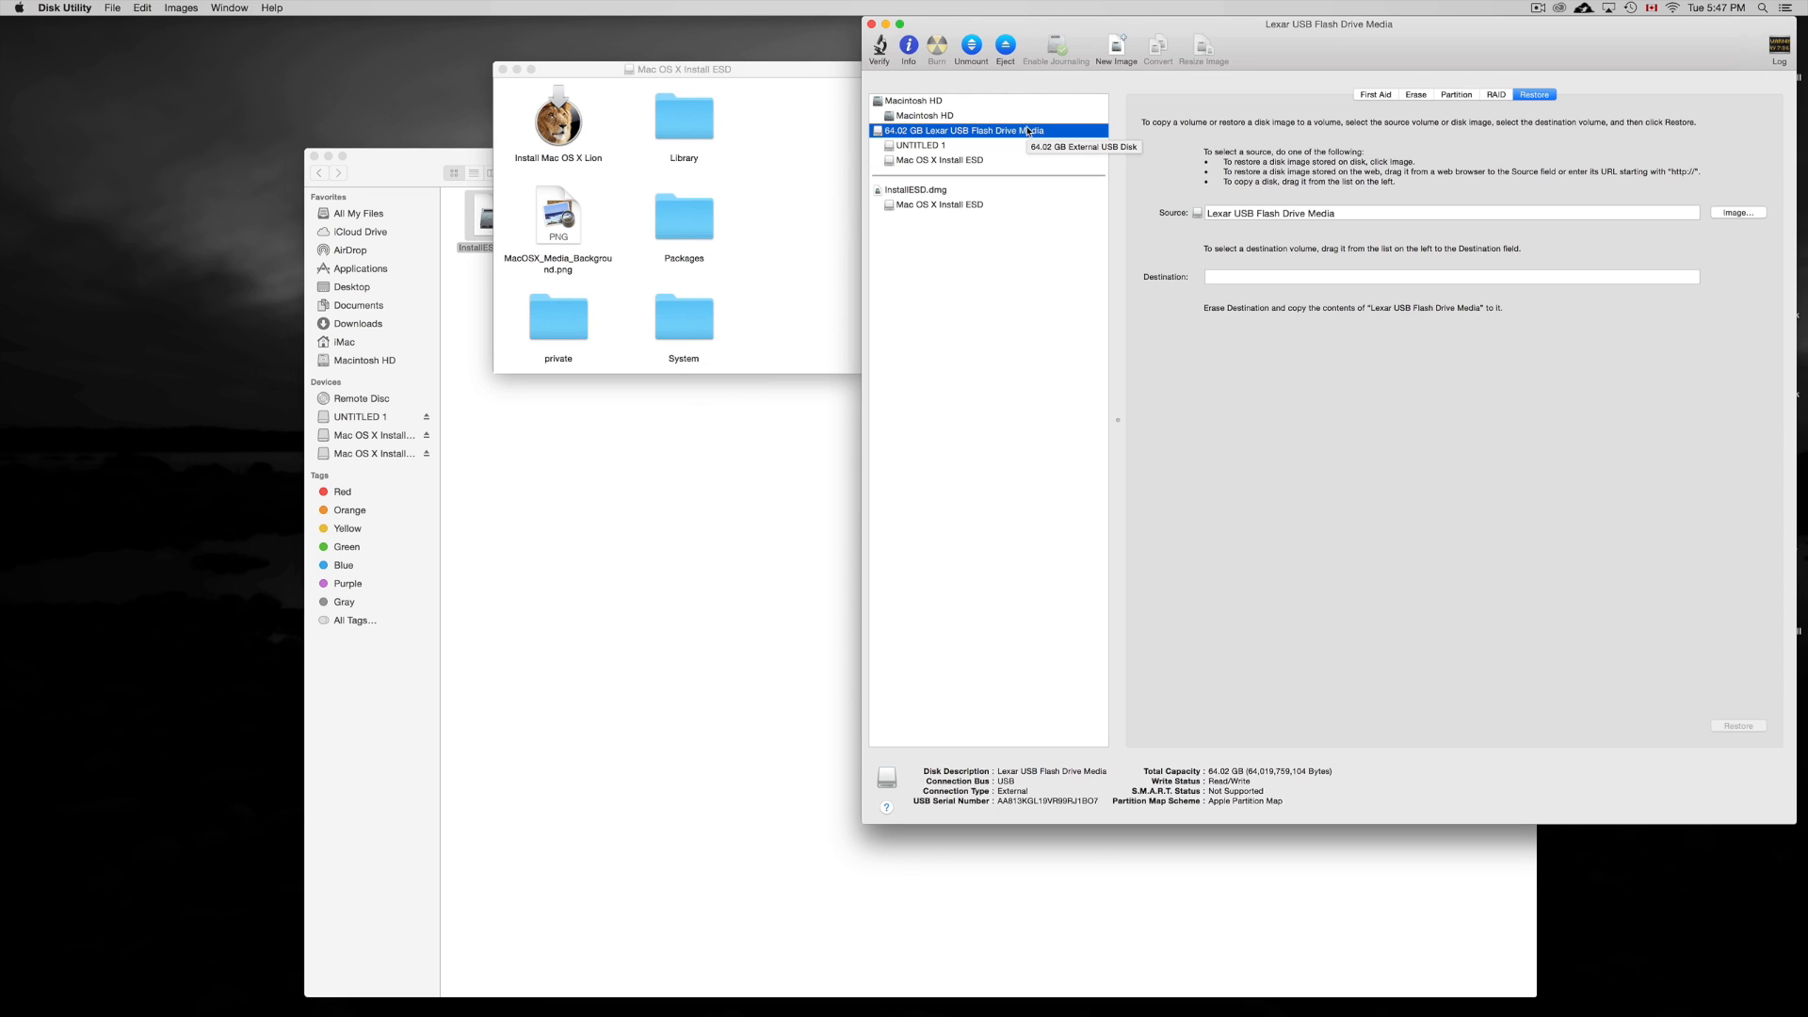
{"action": "left_click", "coordinate": [944, 160]}
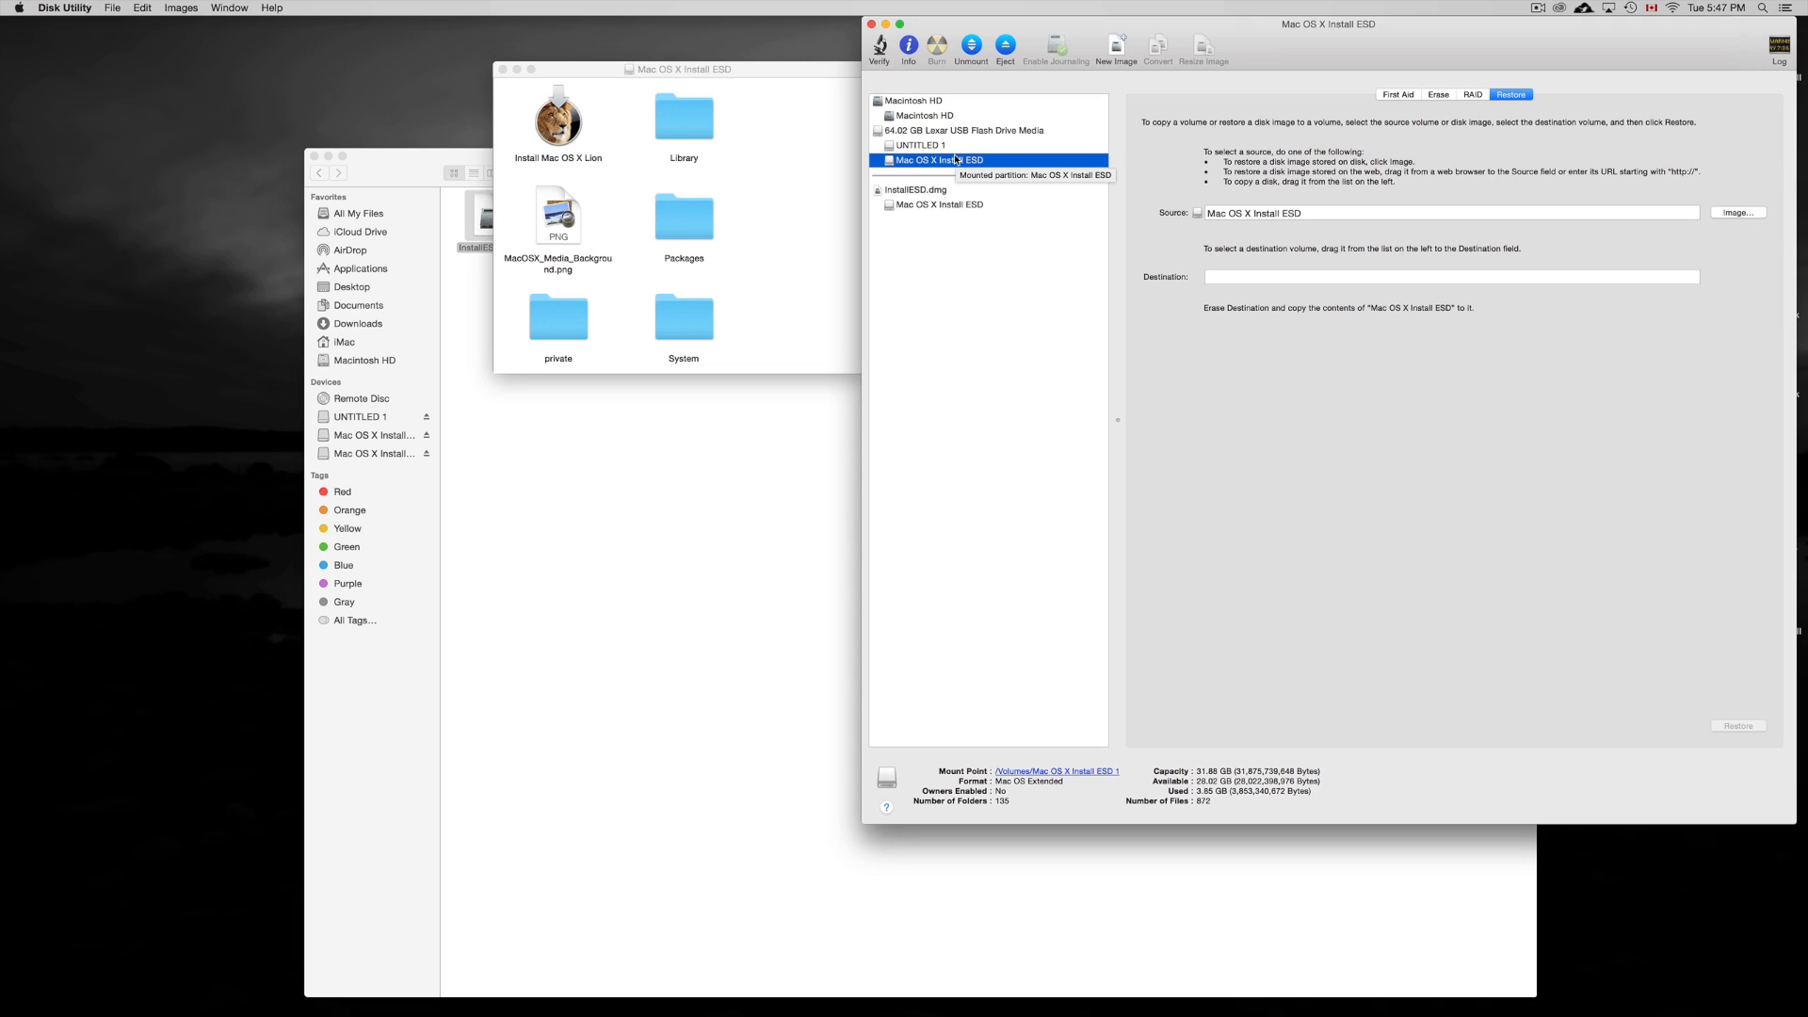
{"action": "mouse_move", "coordinate": [1043, 185]}
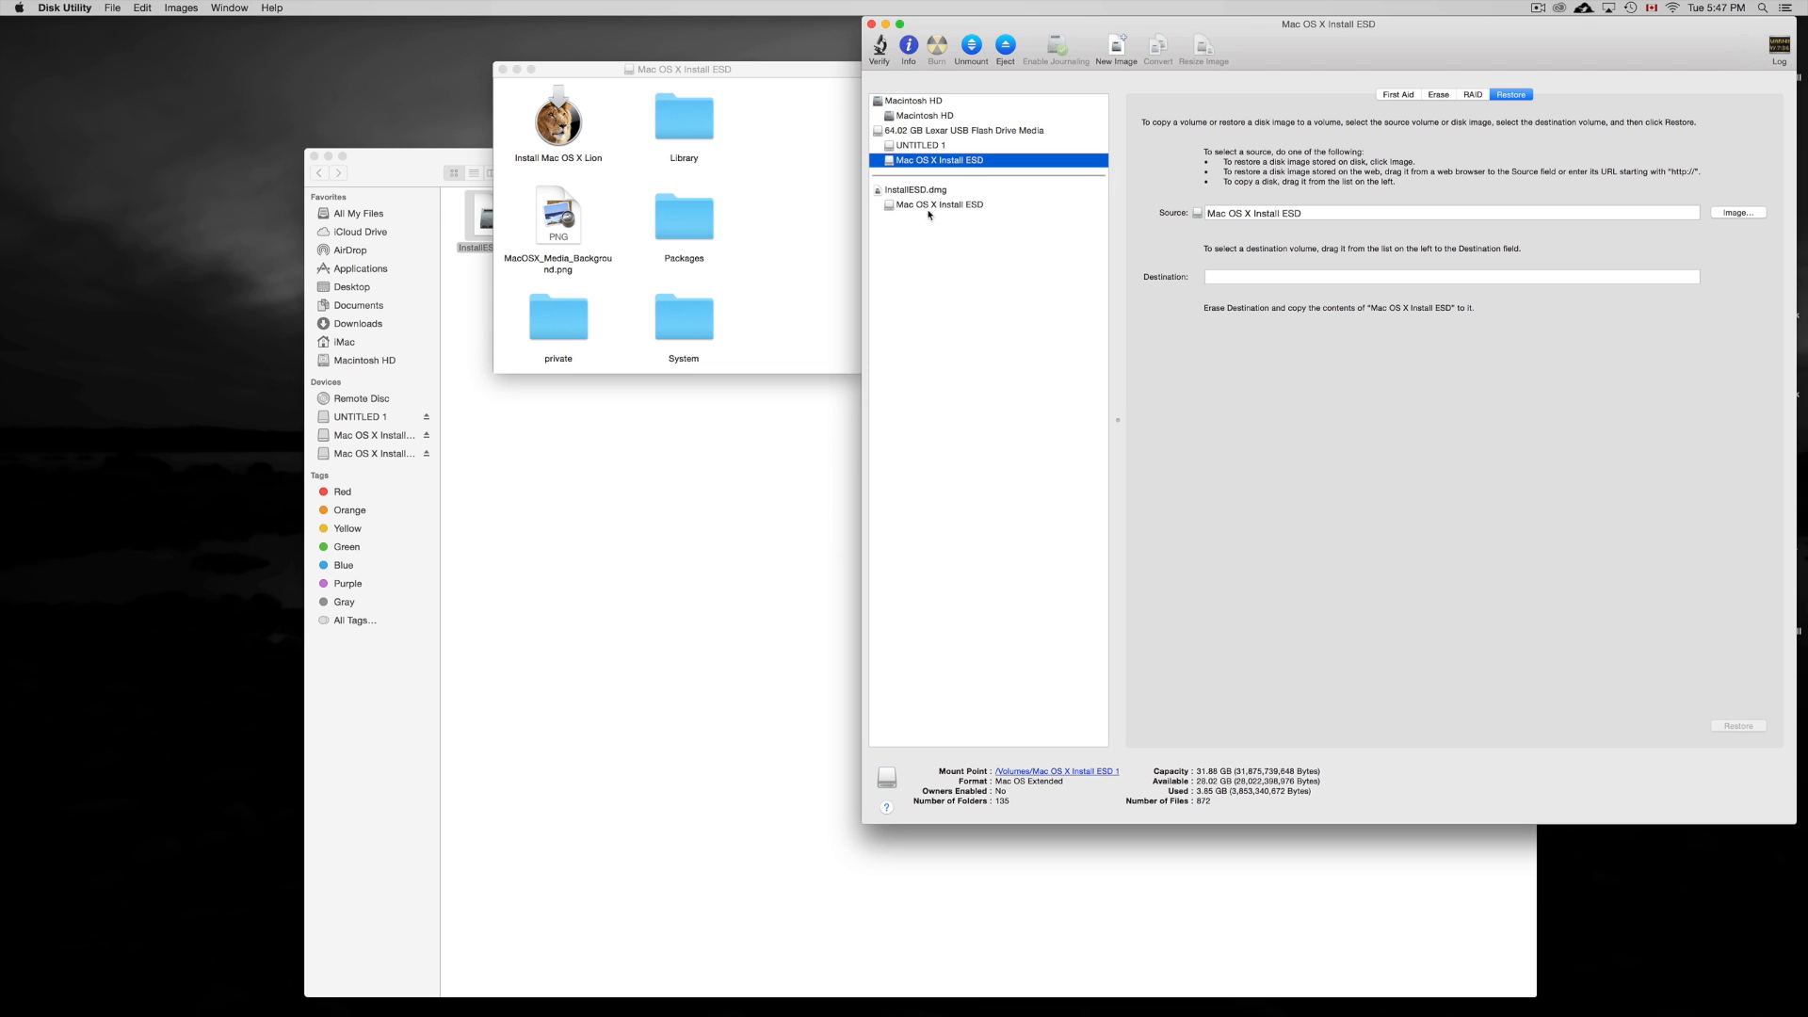
{"action": "mouse_move", "coordinate": [970, 215]}
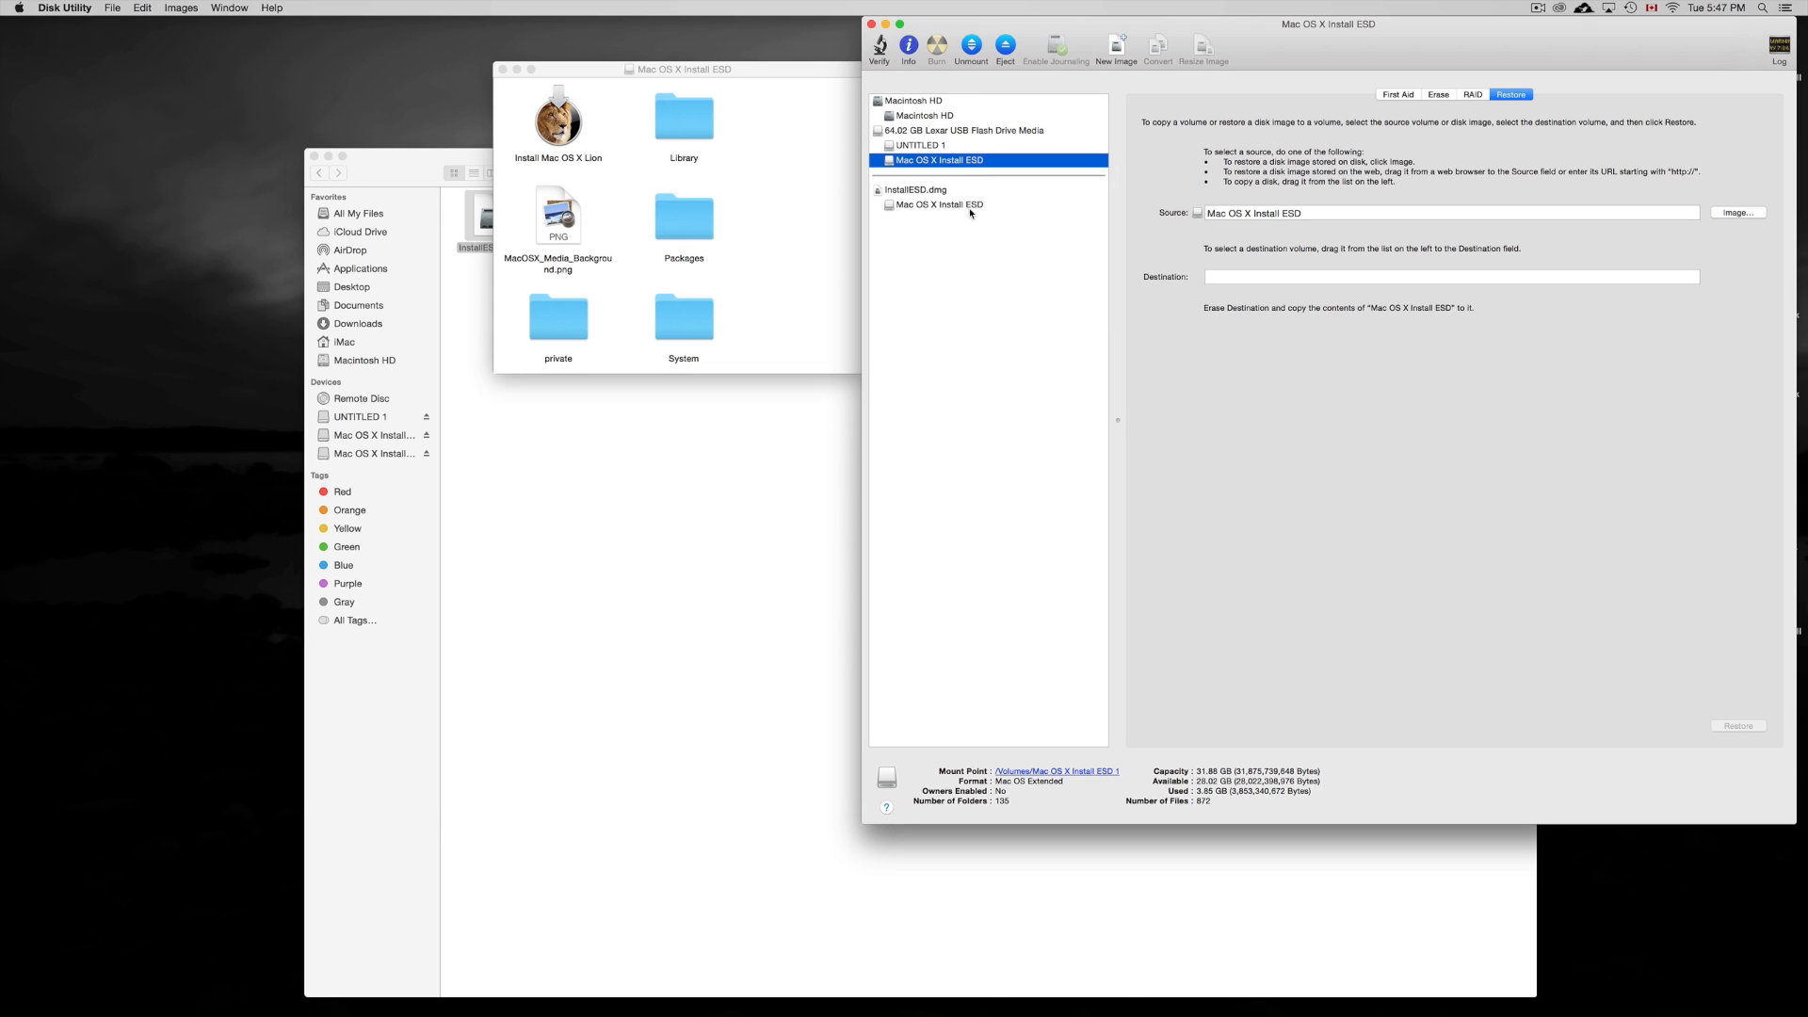
{"action": "mouse_move", "coordinate": [969, 211]}
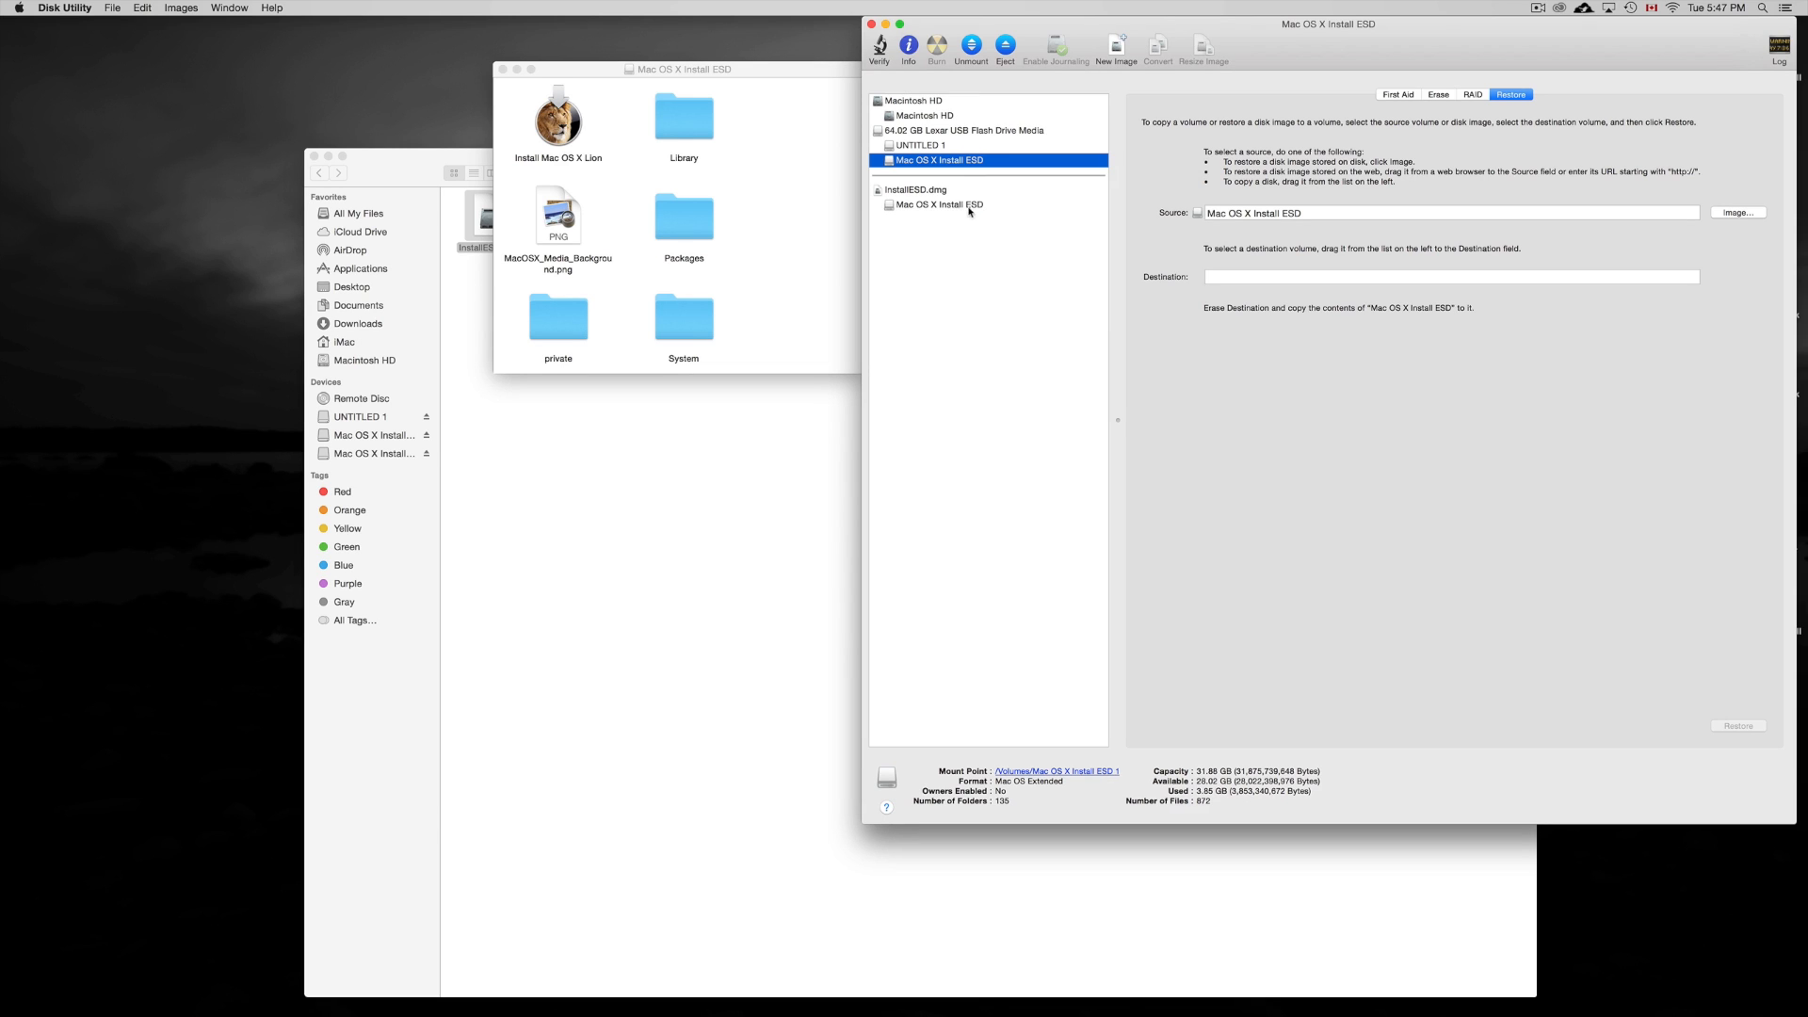
{"action": "mouse_move", "coordinate": [1187, 215]}
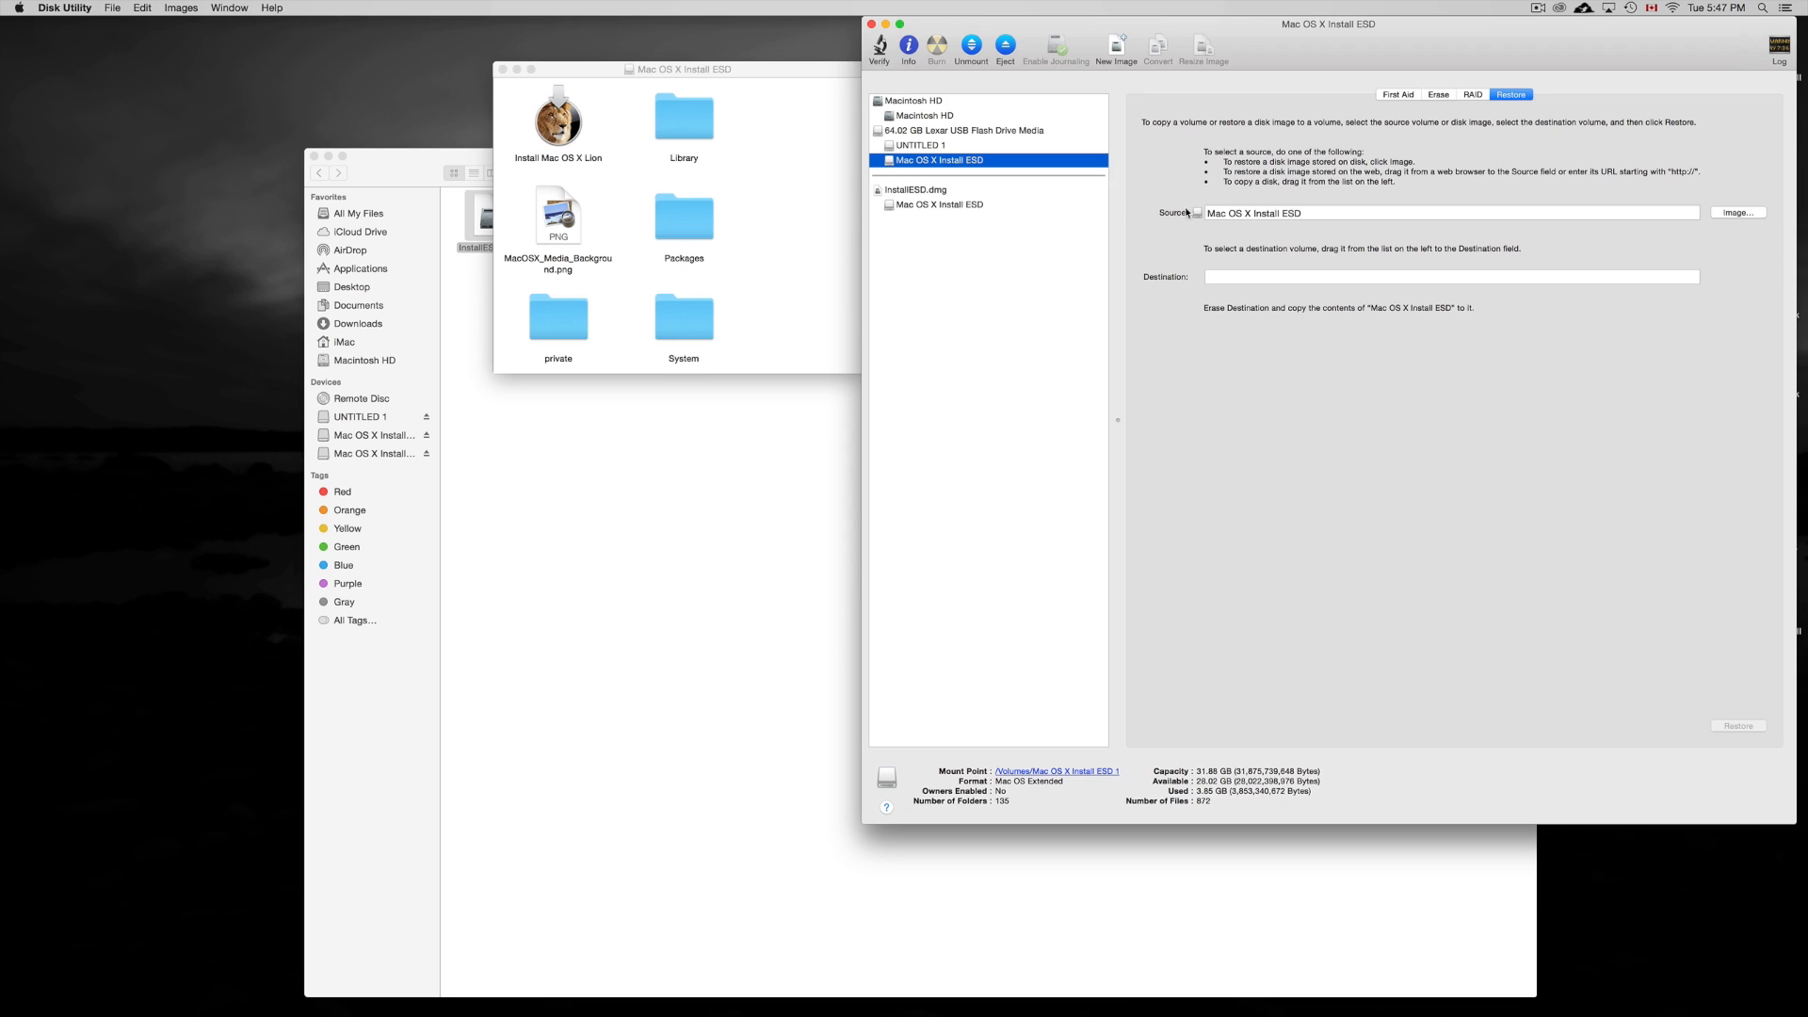